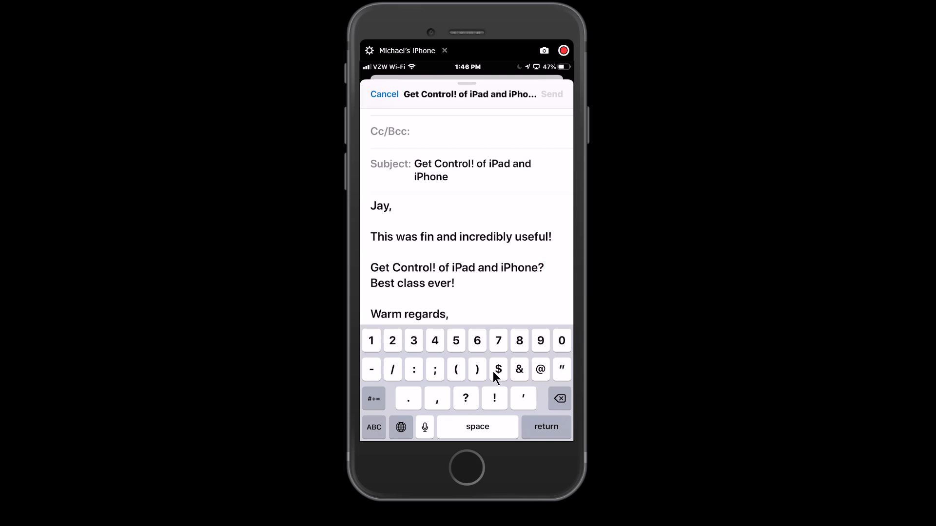
mouse_move(447, 339)
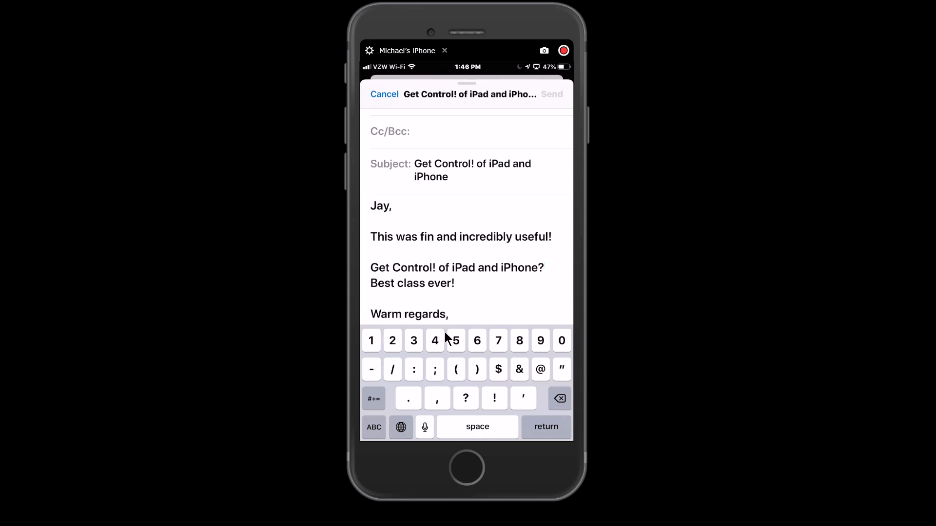